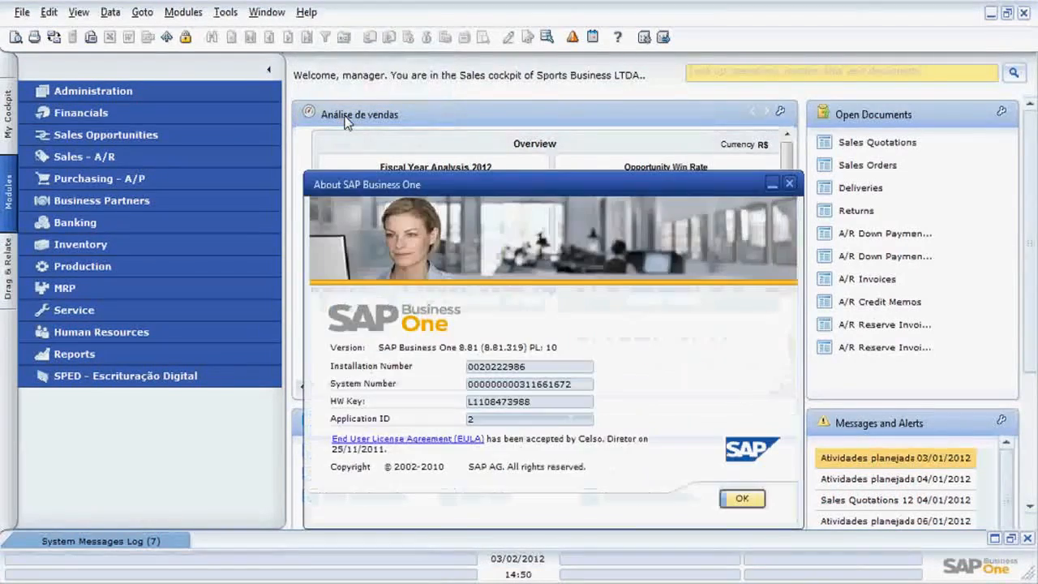
mouse_move(576, 339)
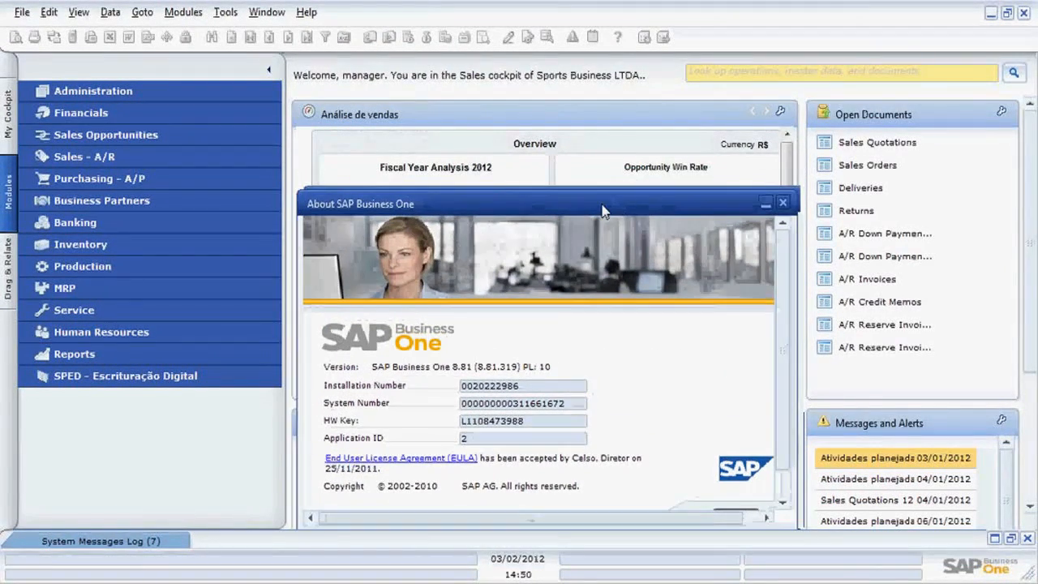
Dismiss the About SAP Business One version 8.81 window.
left_click(781, 201)
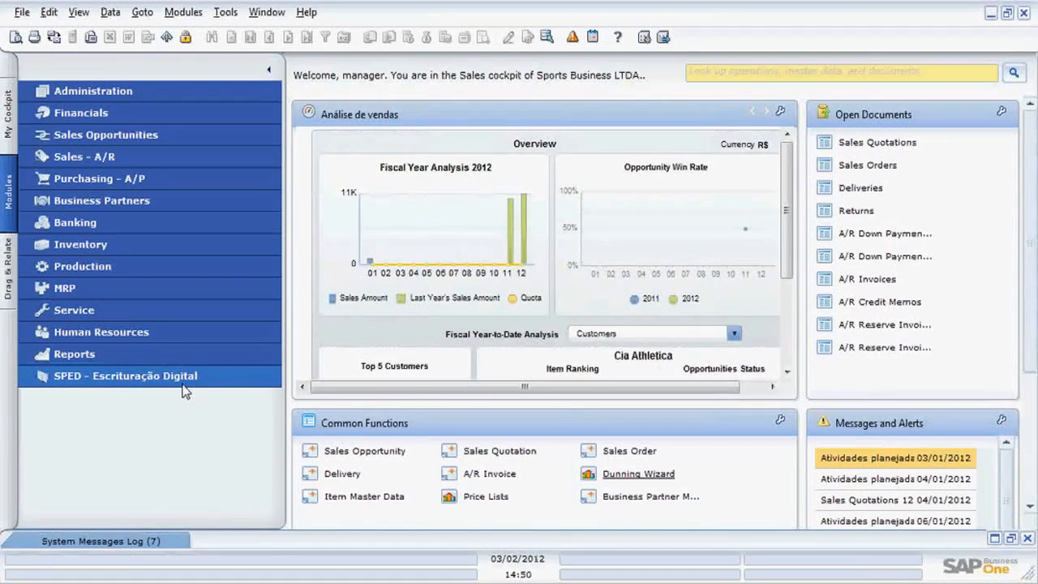
left_click(126, 375)
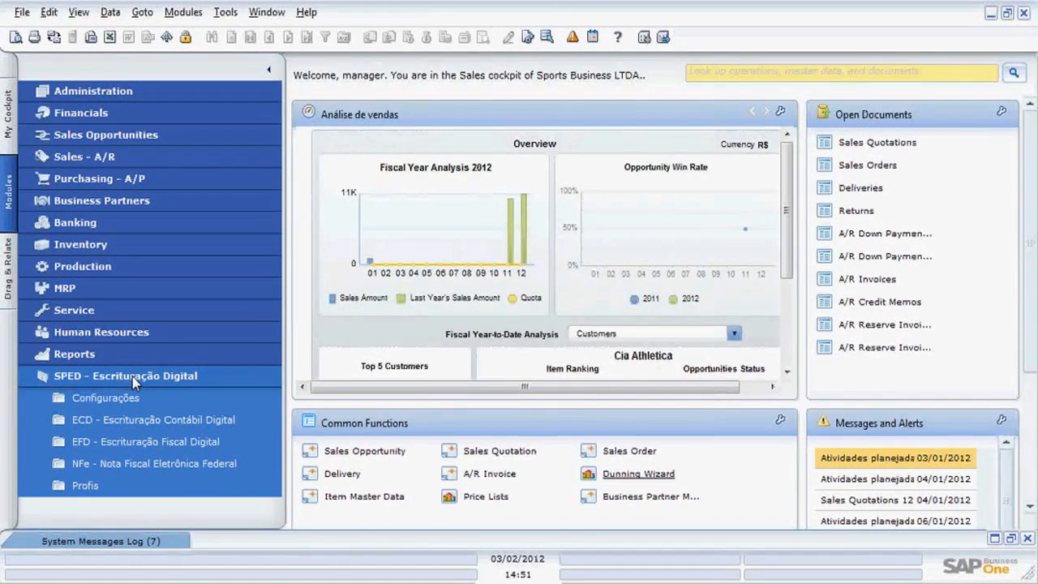
mouse_move(67, 384)
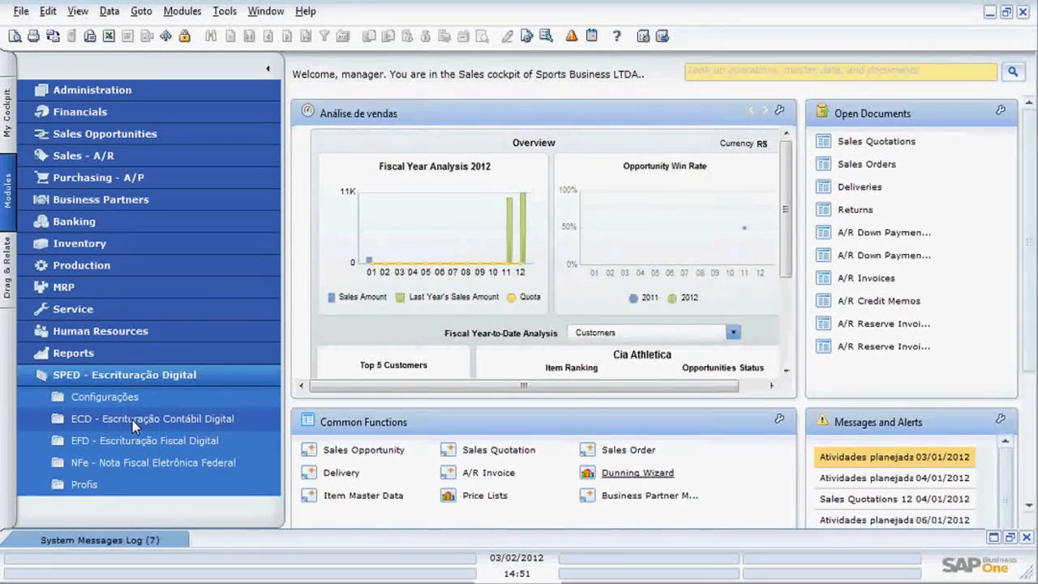
mouse_move(154, 436)
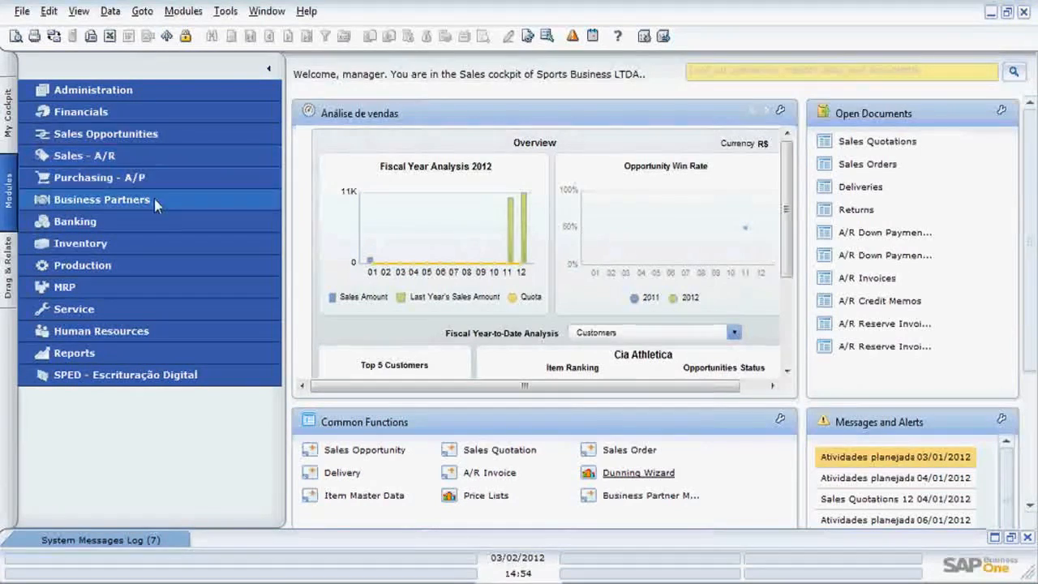
Start a new A/R Invoice, review its NFe Federal fields, and return to Contents.
left_click(84, 155)
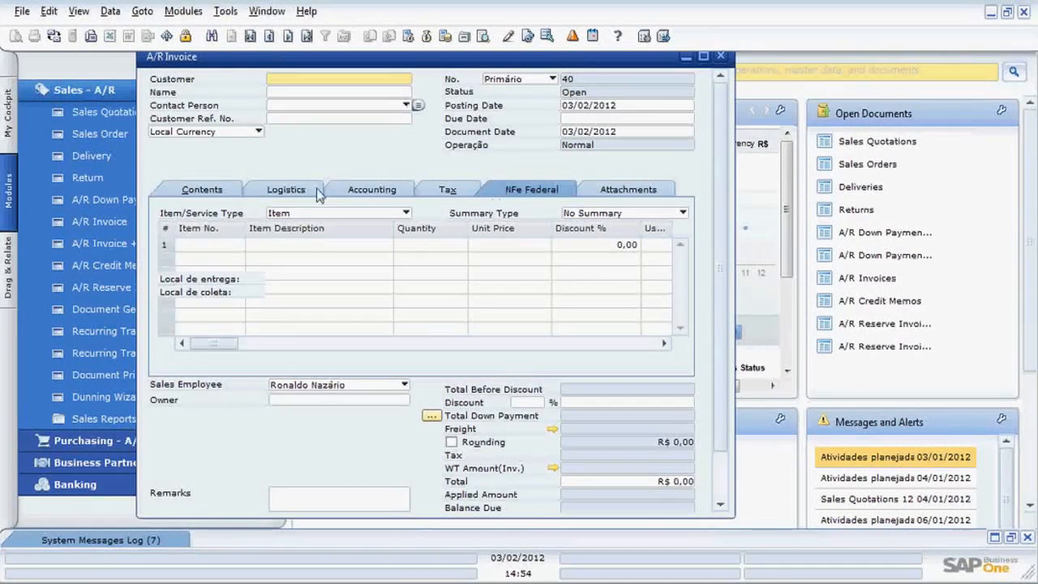
left_click(532, 189)
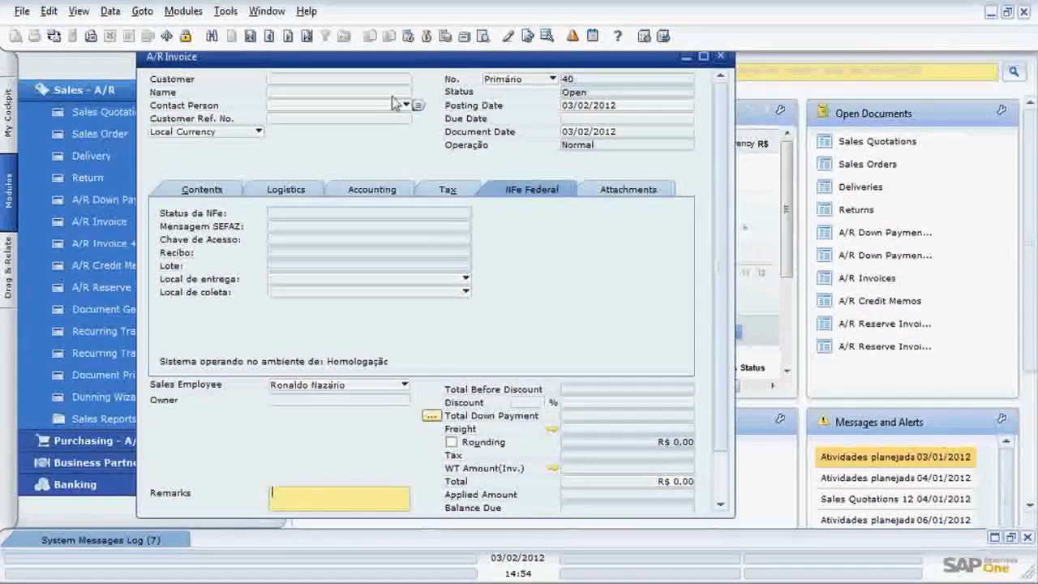
left_click(203, 189)
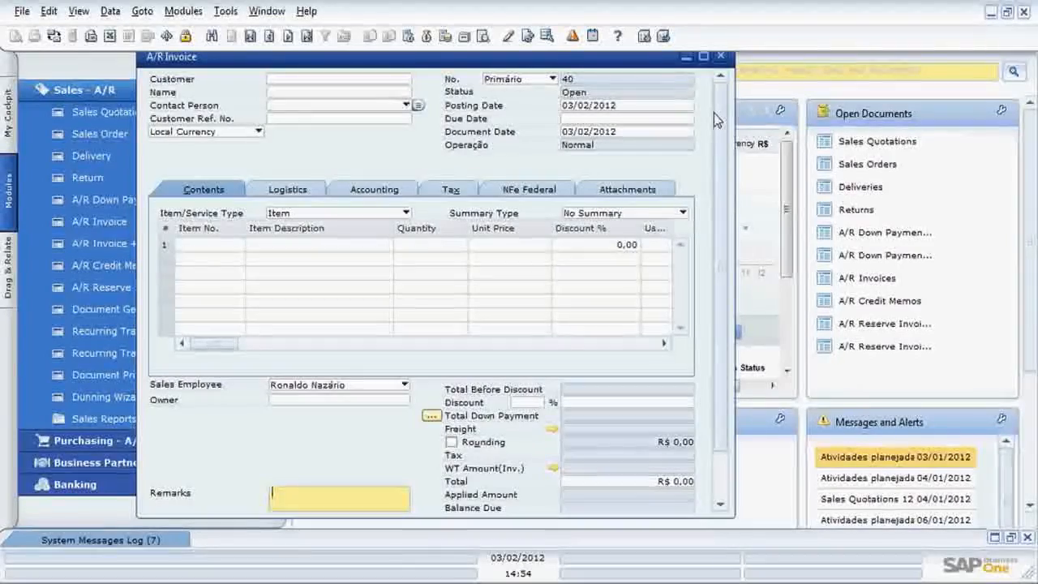
mouse_move(724, 132)
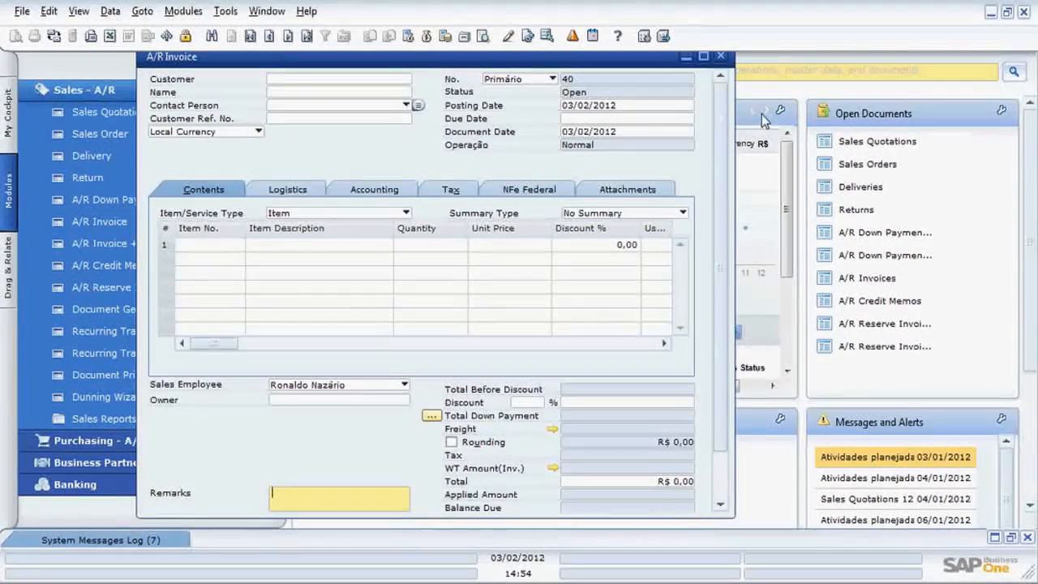
Set customer C001 despite the credit warning and add an item line totalling R$ 59,90.
left_click(337, 79)
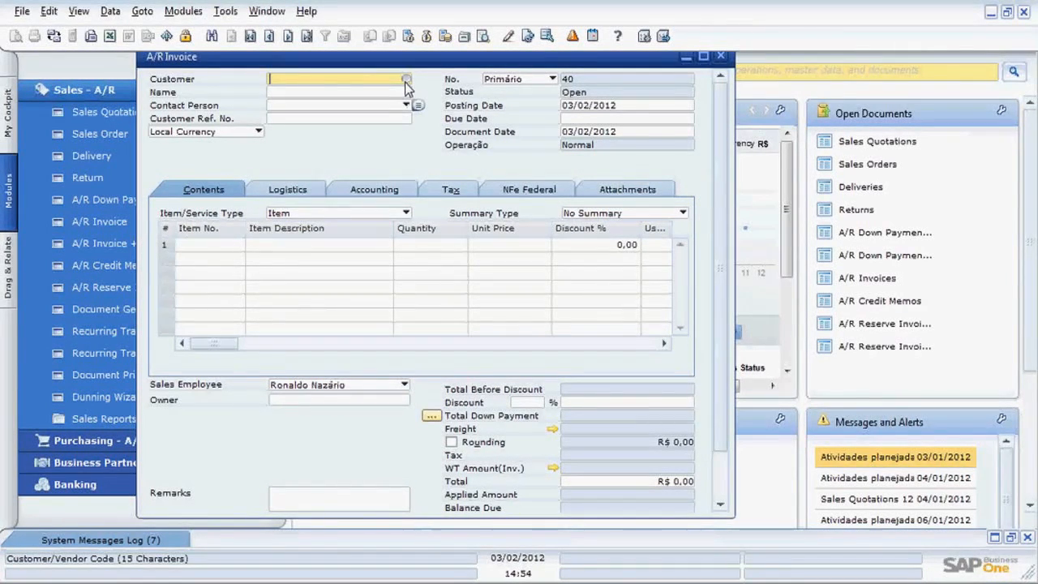
left_click(407, 79)
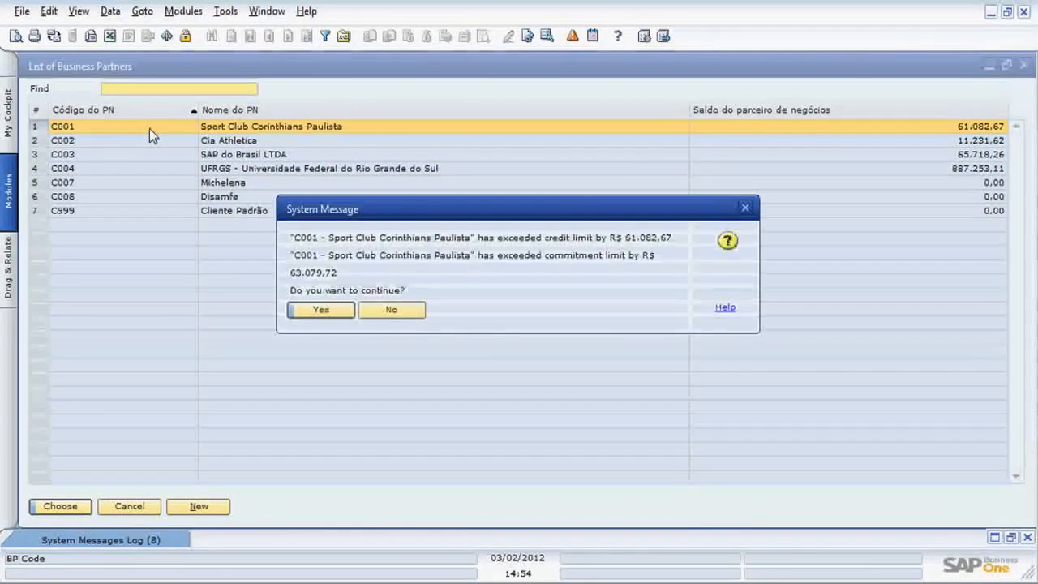
left_click(320, 310)
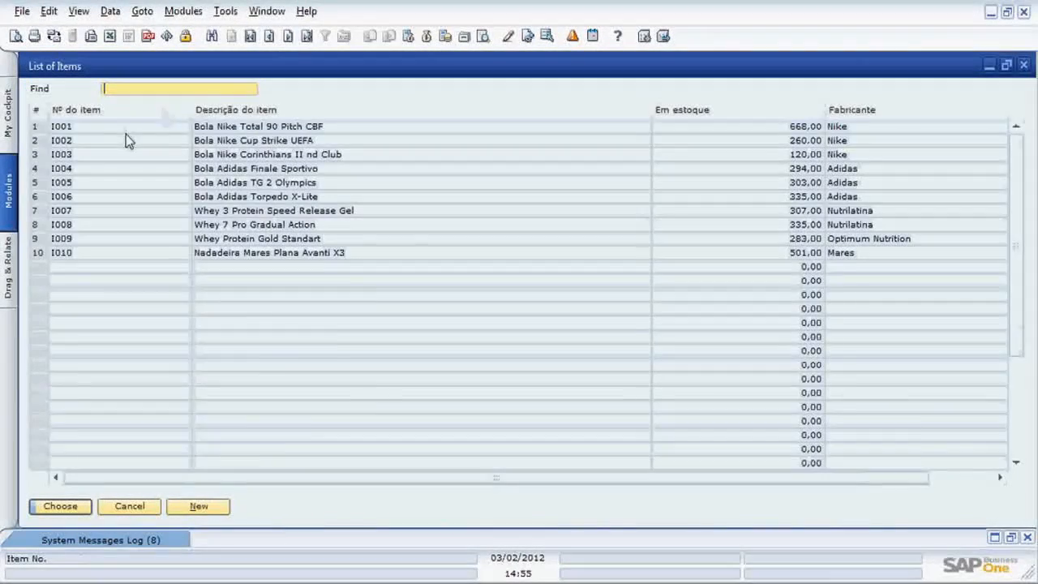
left_click(60, 506)
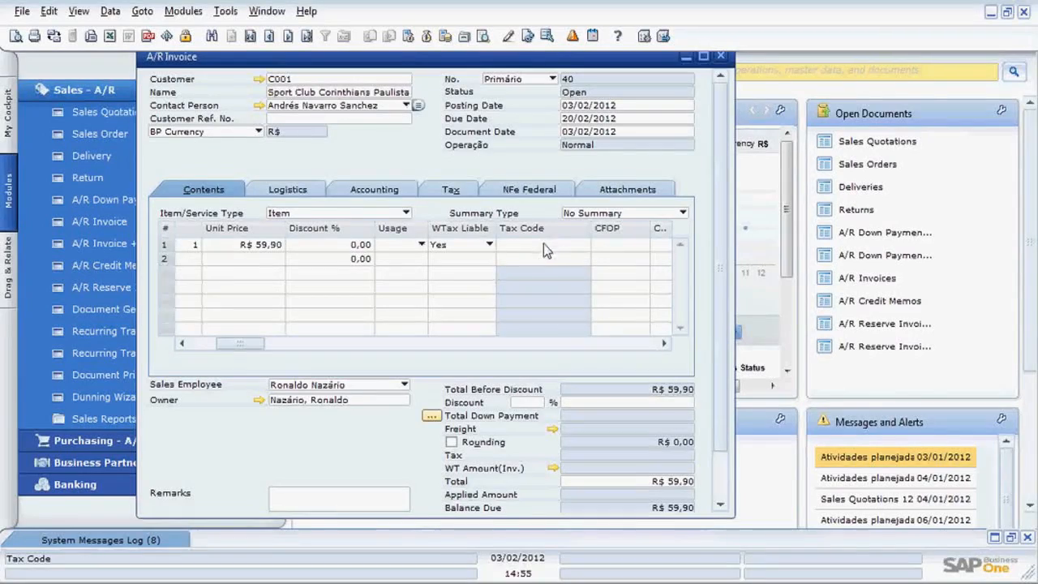
mouse_move(556, 253)
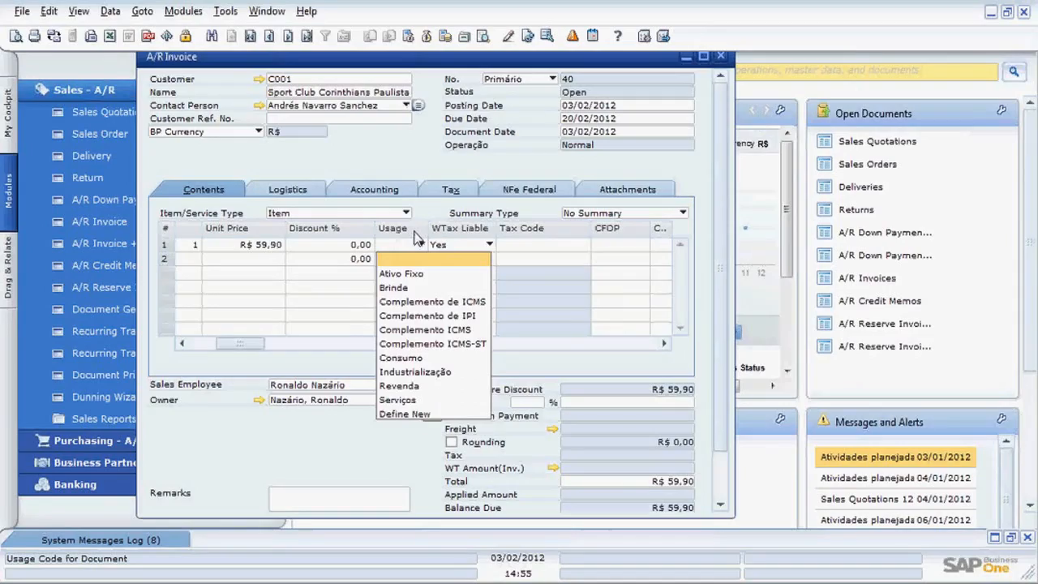
Show line 1's Usage options such as Consumo, Revenda and Industrialização.
left_click(421, 244)
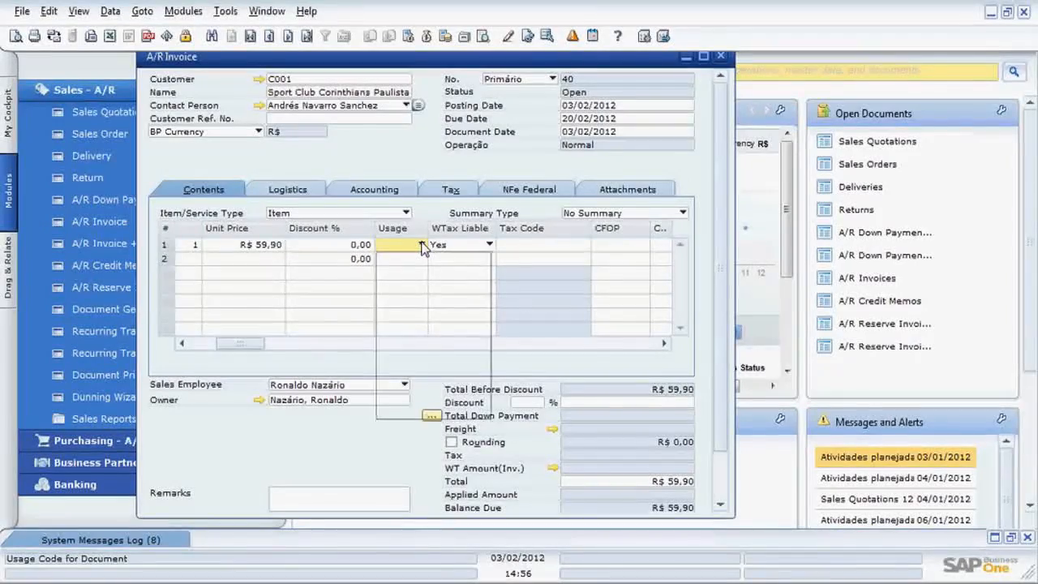
left_click(485, 244)
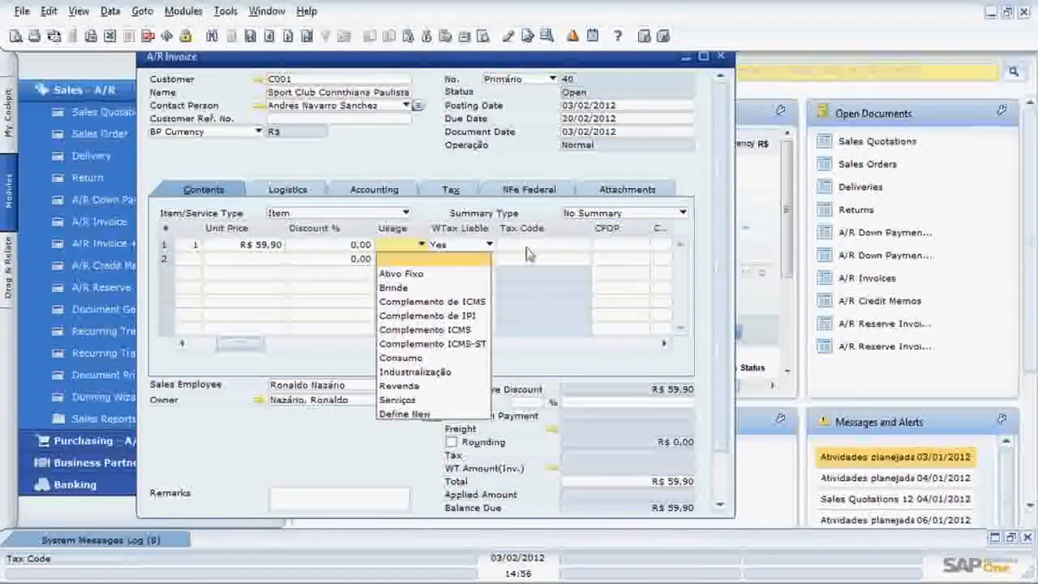
mouse_move(421, 385)
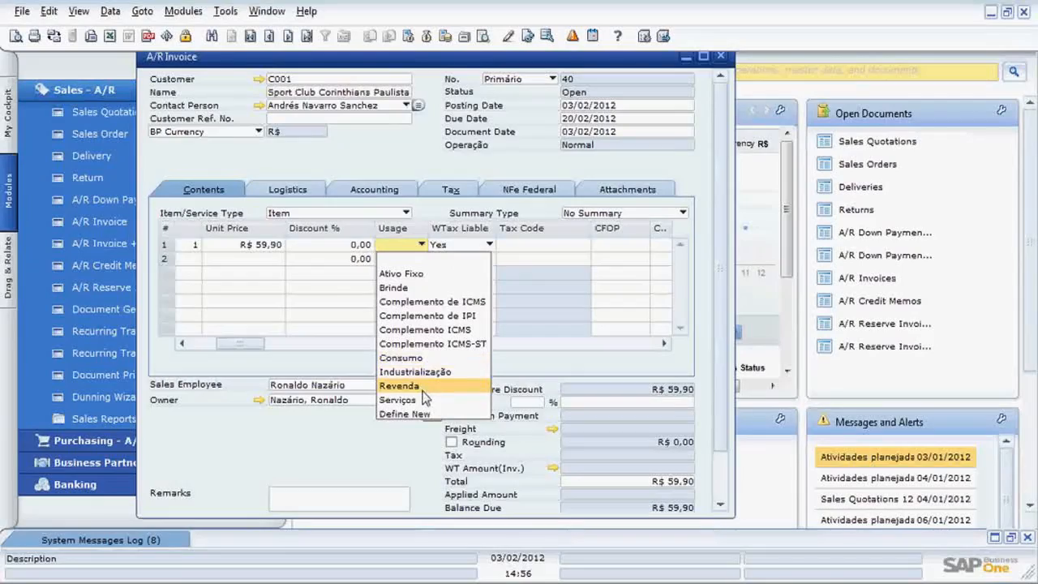